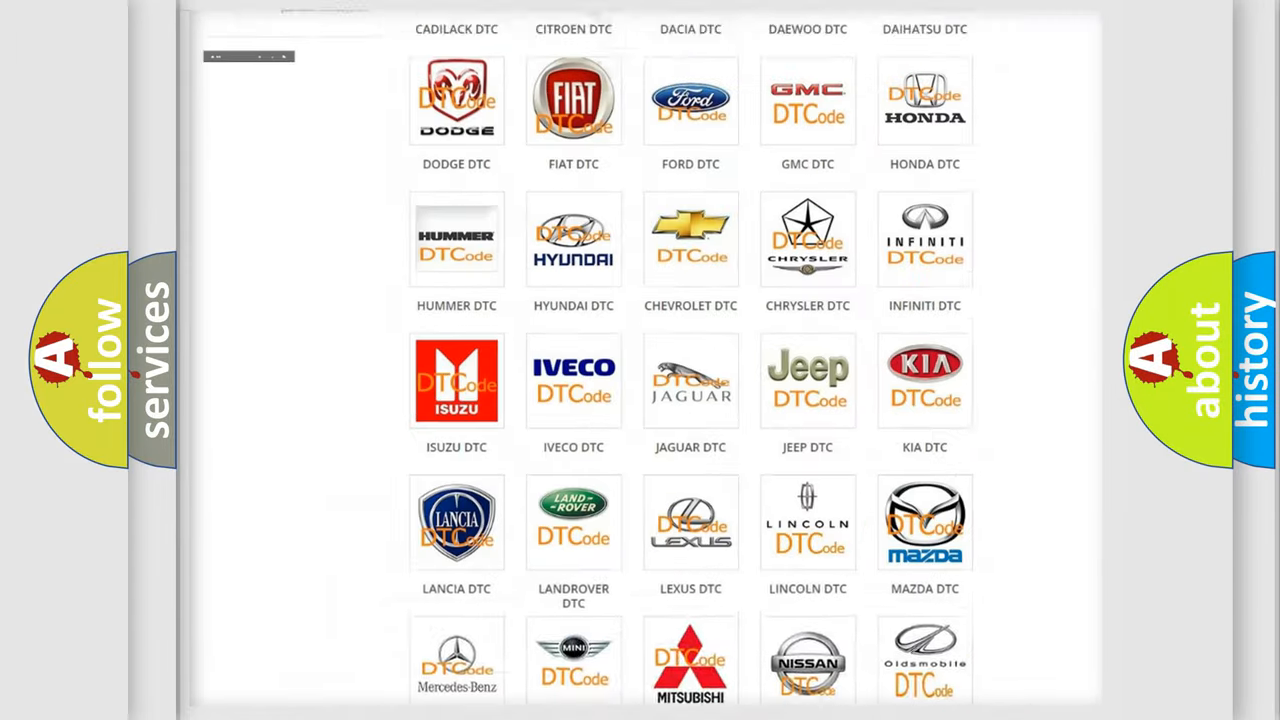
# Choose the Toyota logo in the brand grid and browse its diagnostic code subcategories.
pyautogui.scroll(3)
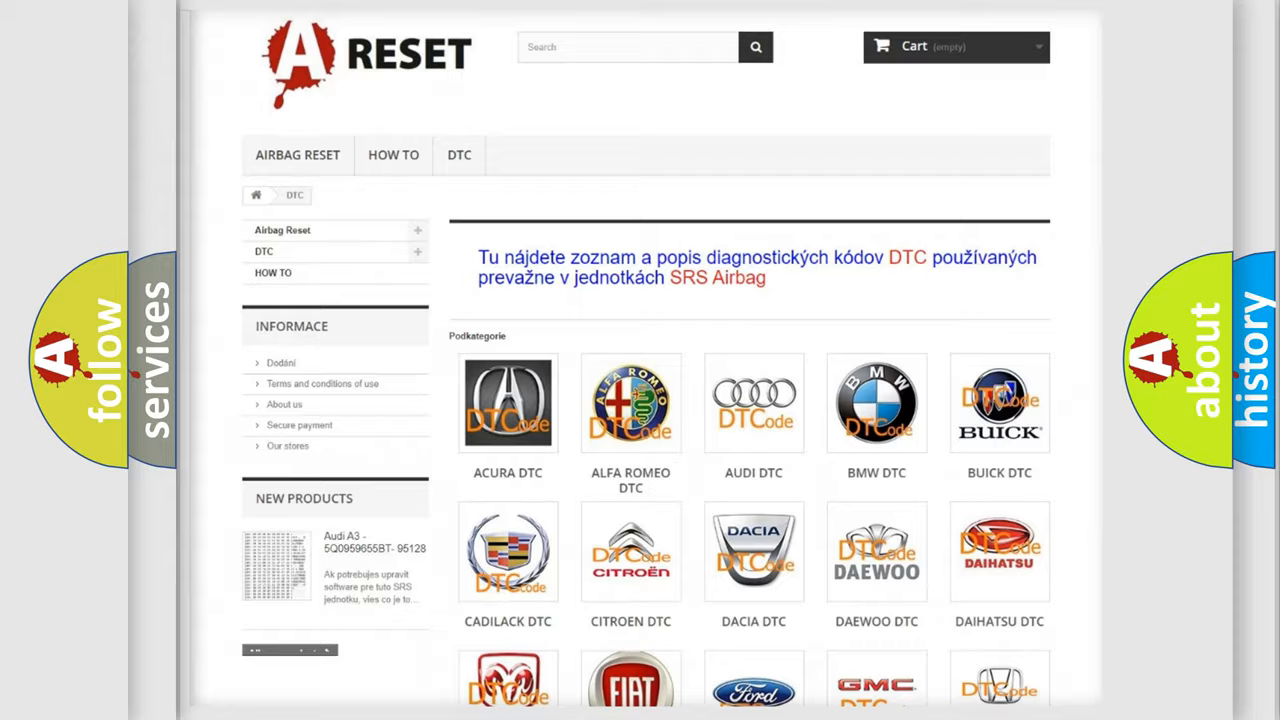
pyautogui.scroll(-3)
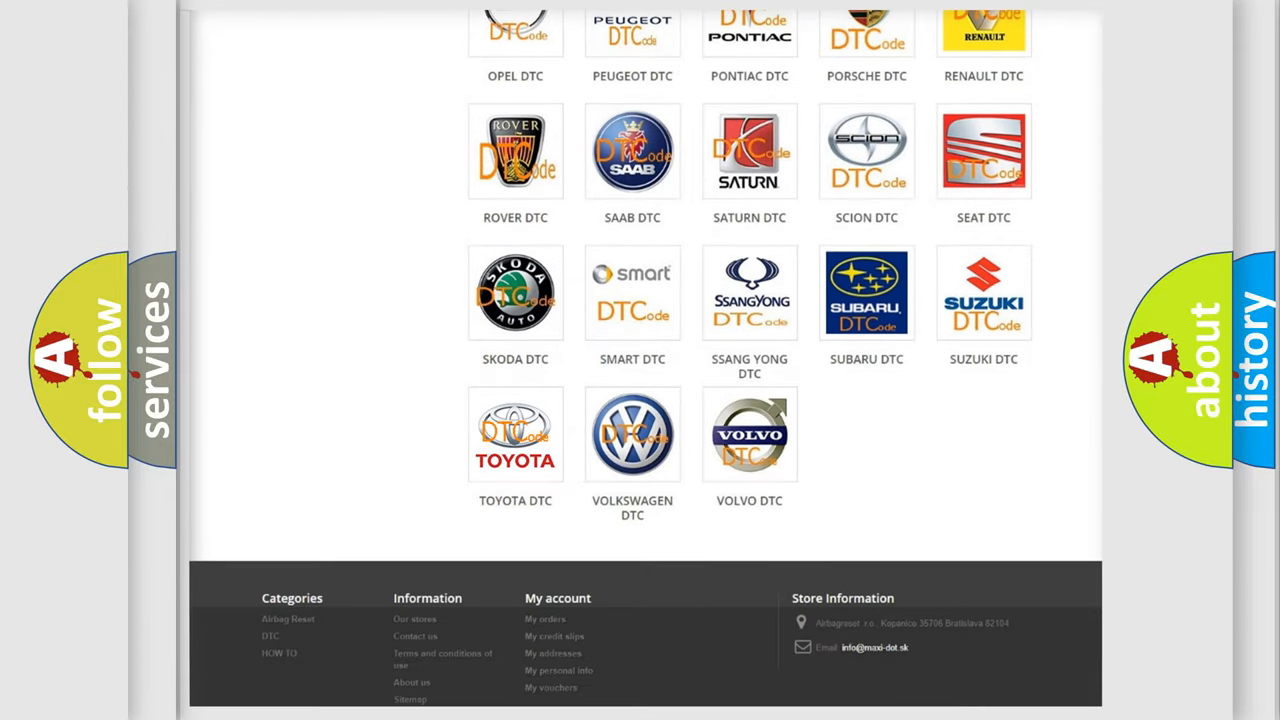
pyautogui.click(516, 434)
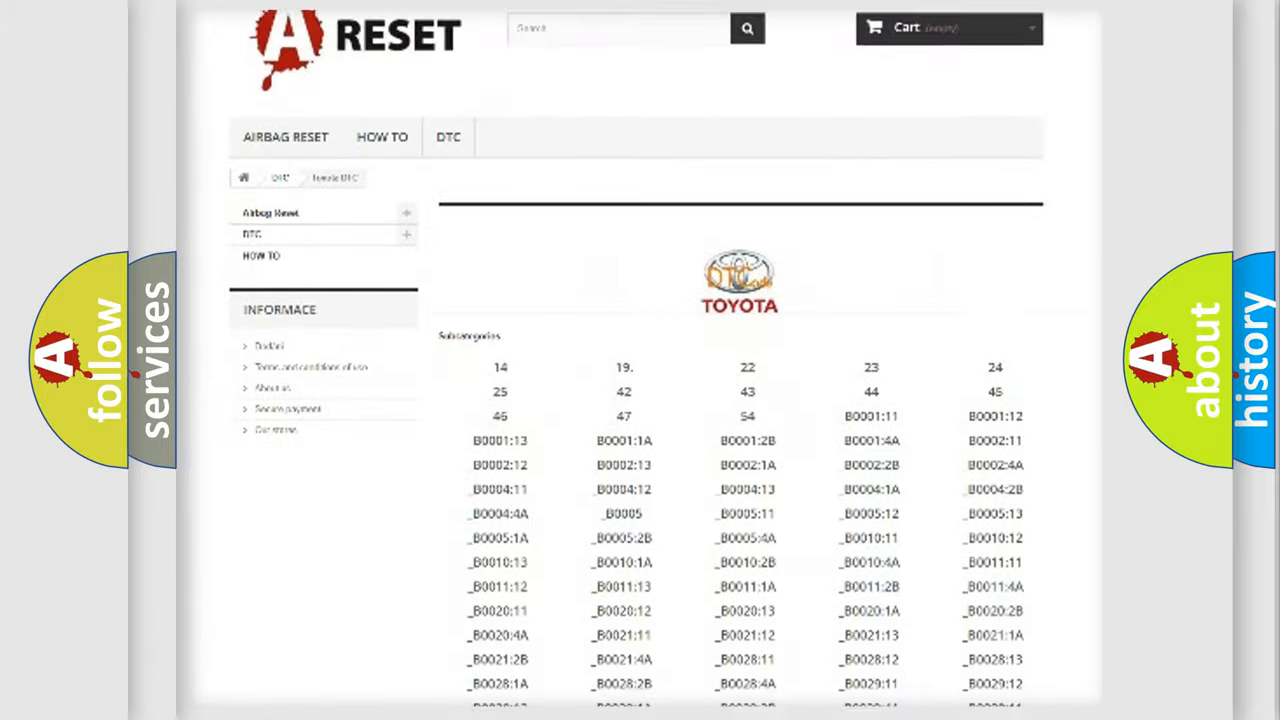
pyautogui.scroll(-3)
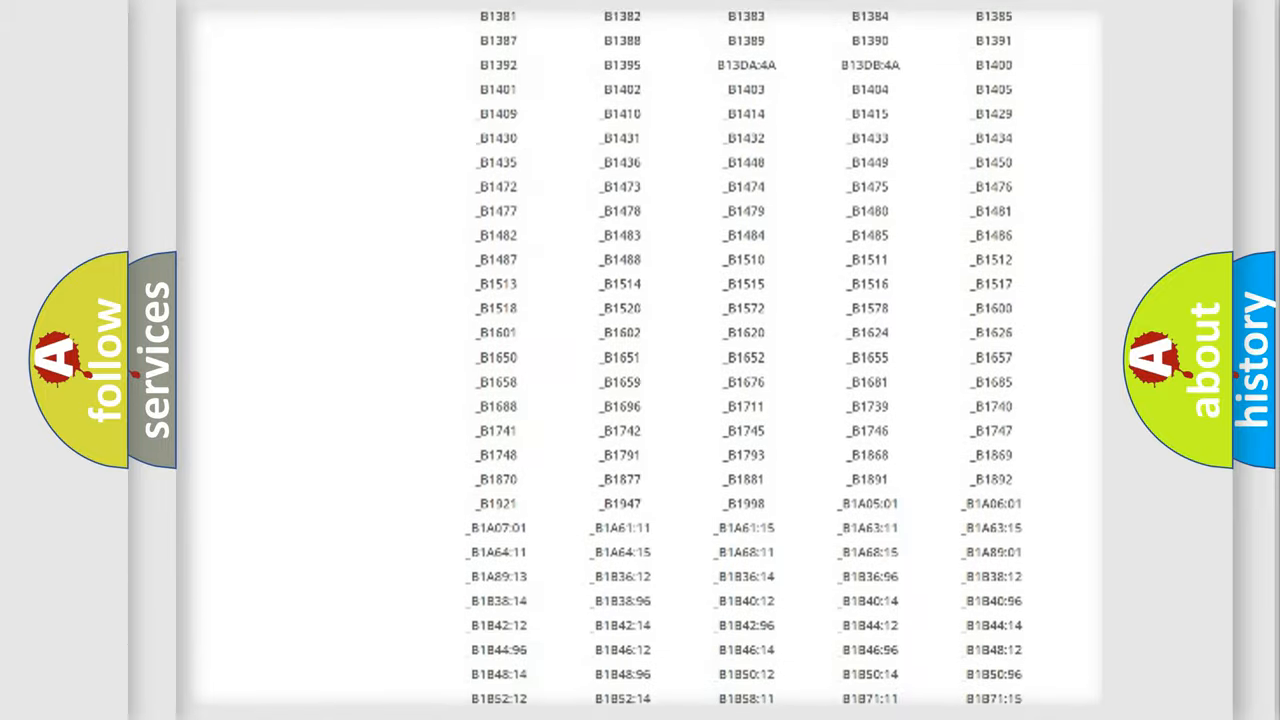
pyautogui.scroll(3)
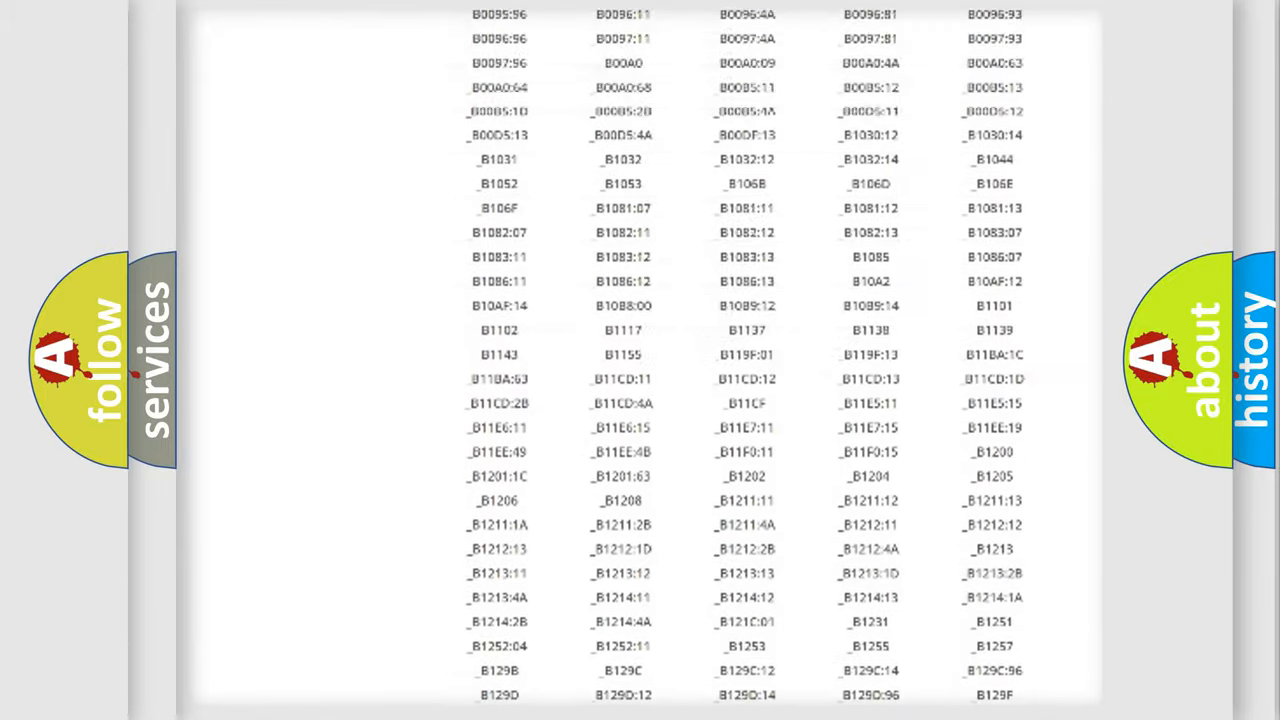
pyautogui.scroll(3)
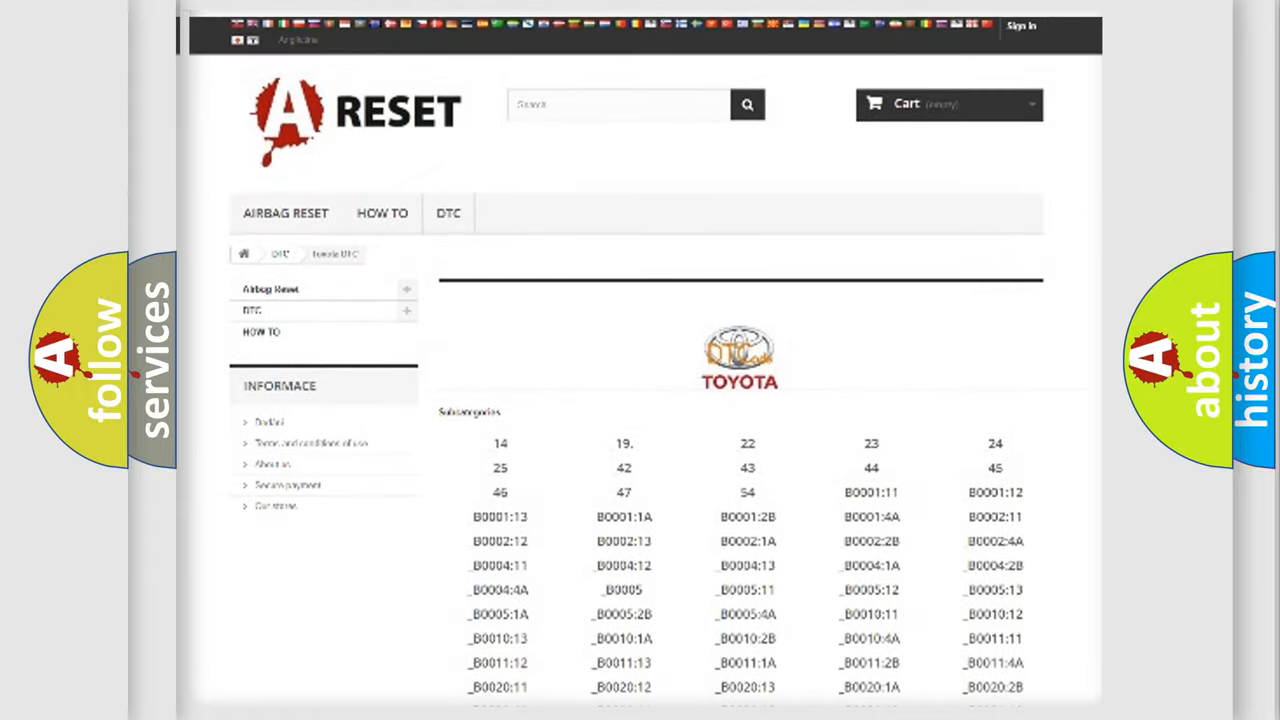